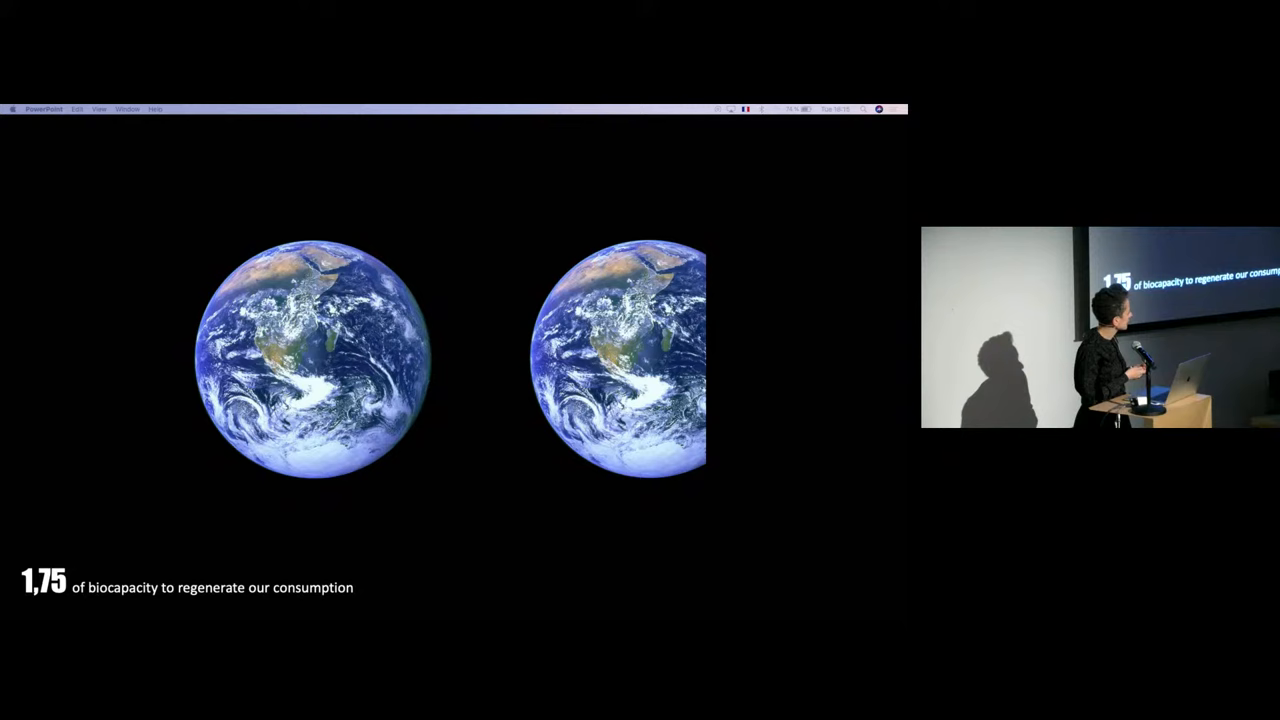
{"action": "key", "text": "right"}
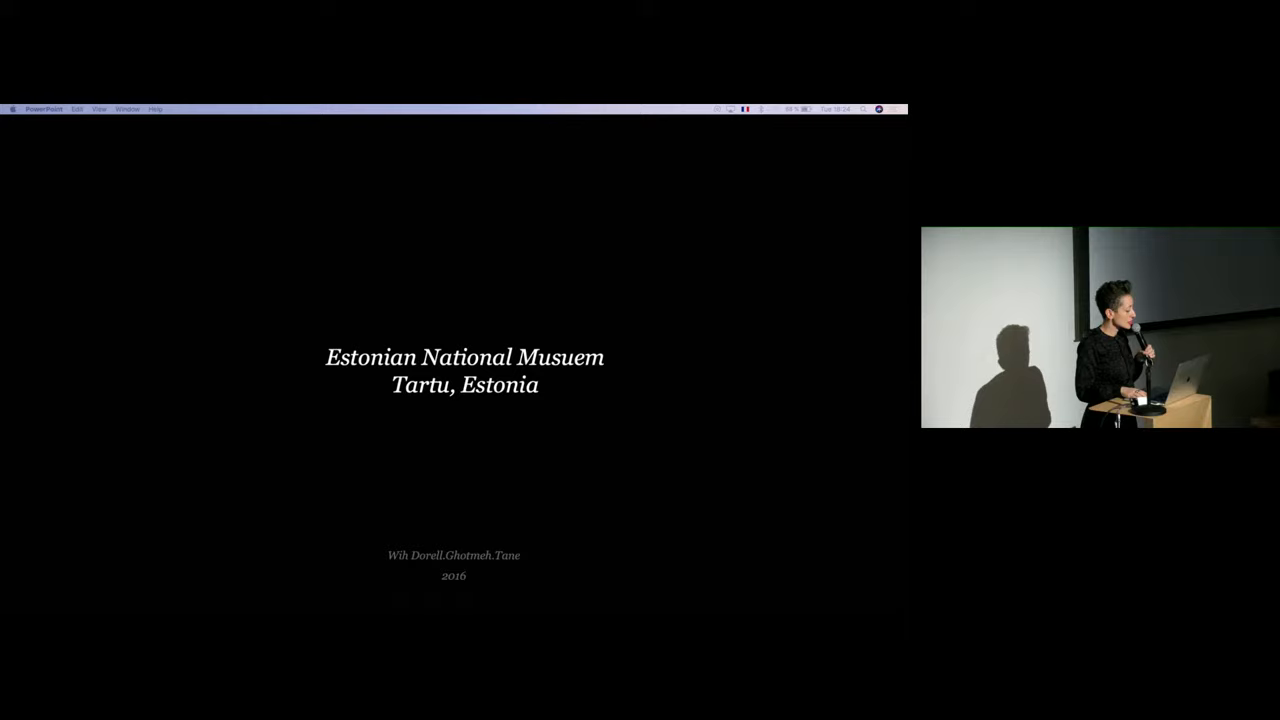
{"action": "key", "text": "right"}
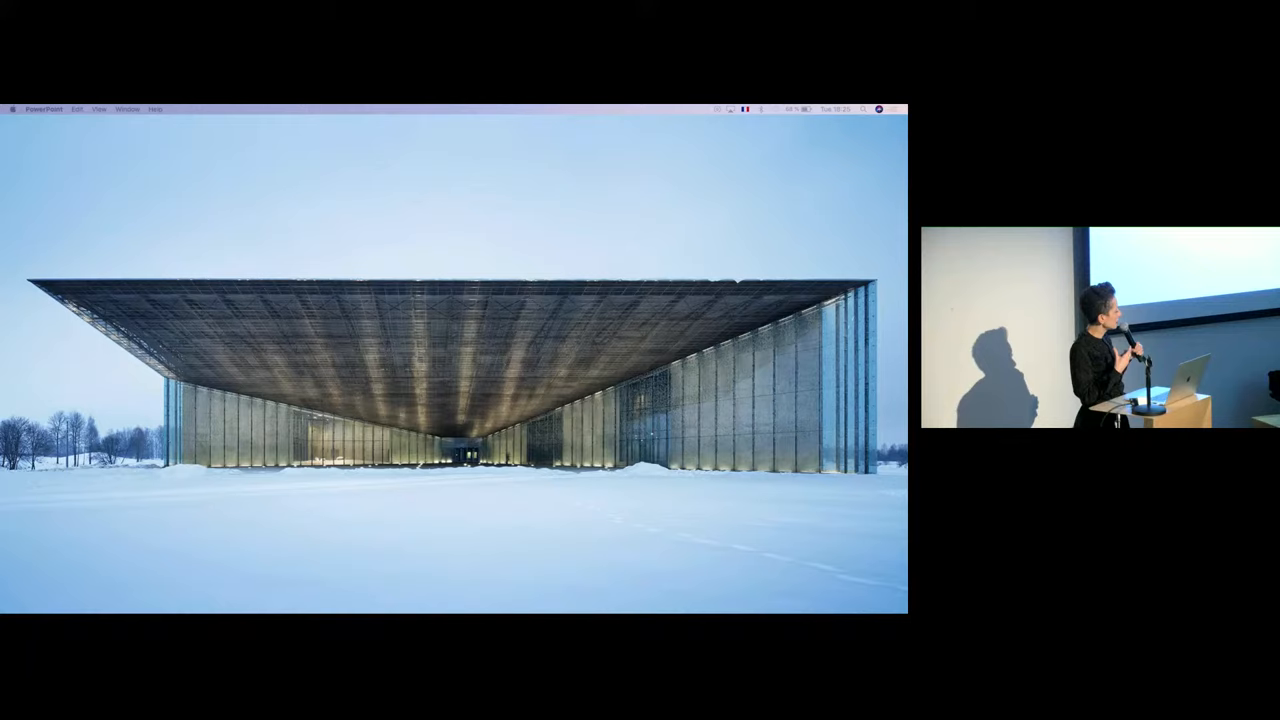
{"action": "key", "text": "right"}
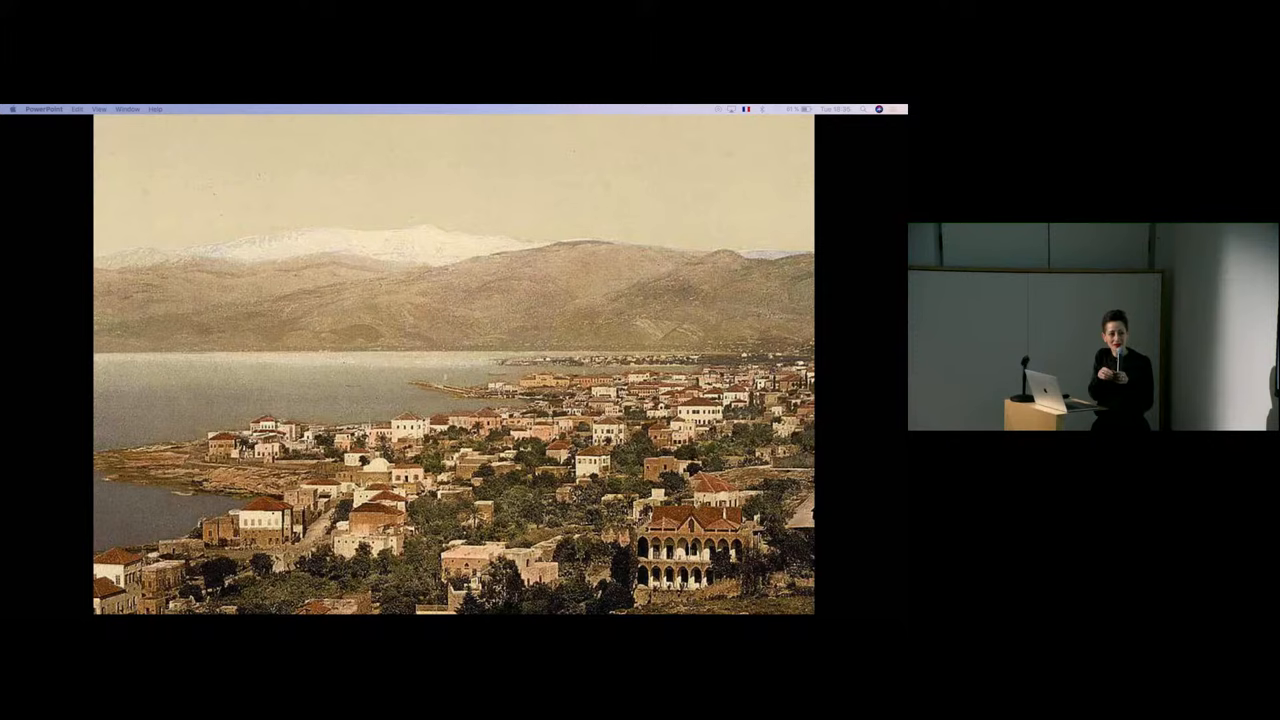
{"action": "key", "text": "right"}
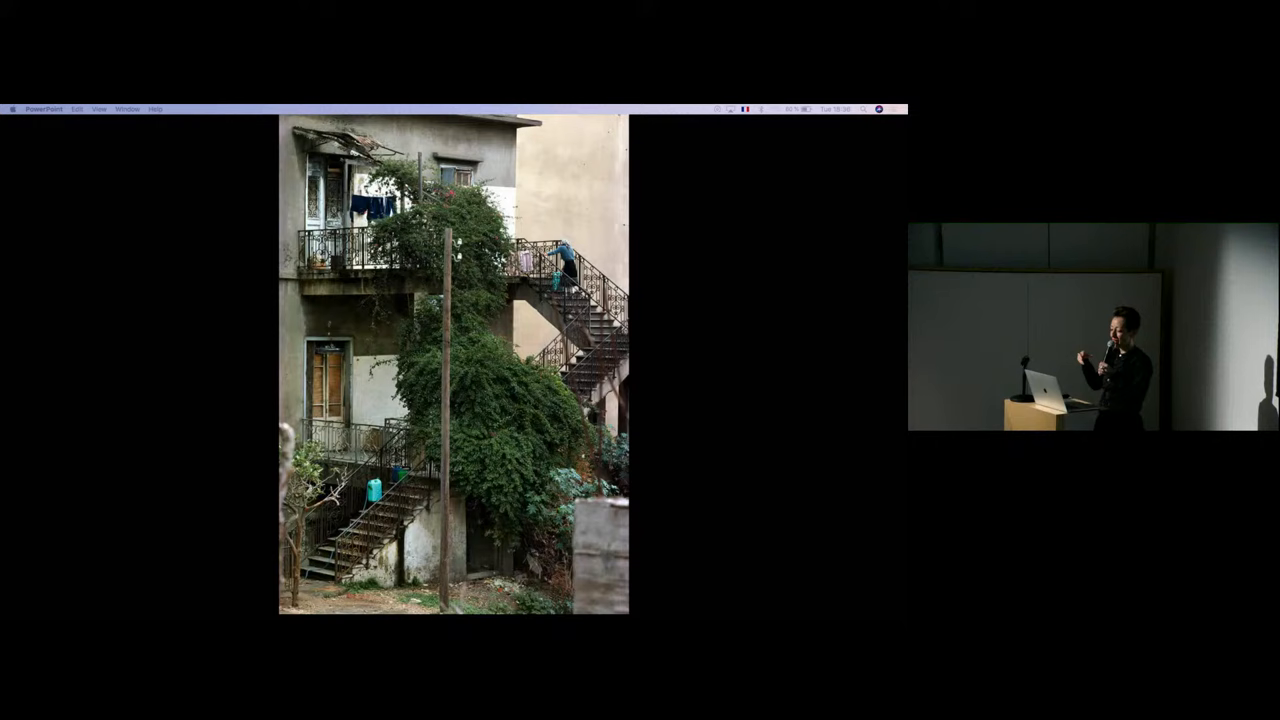
{"action": "key", "text": "right"}
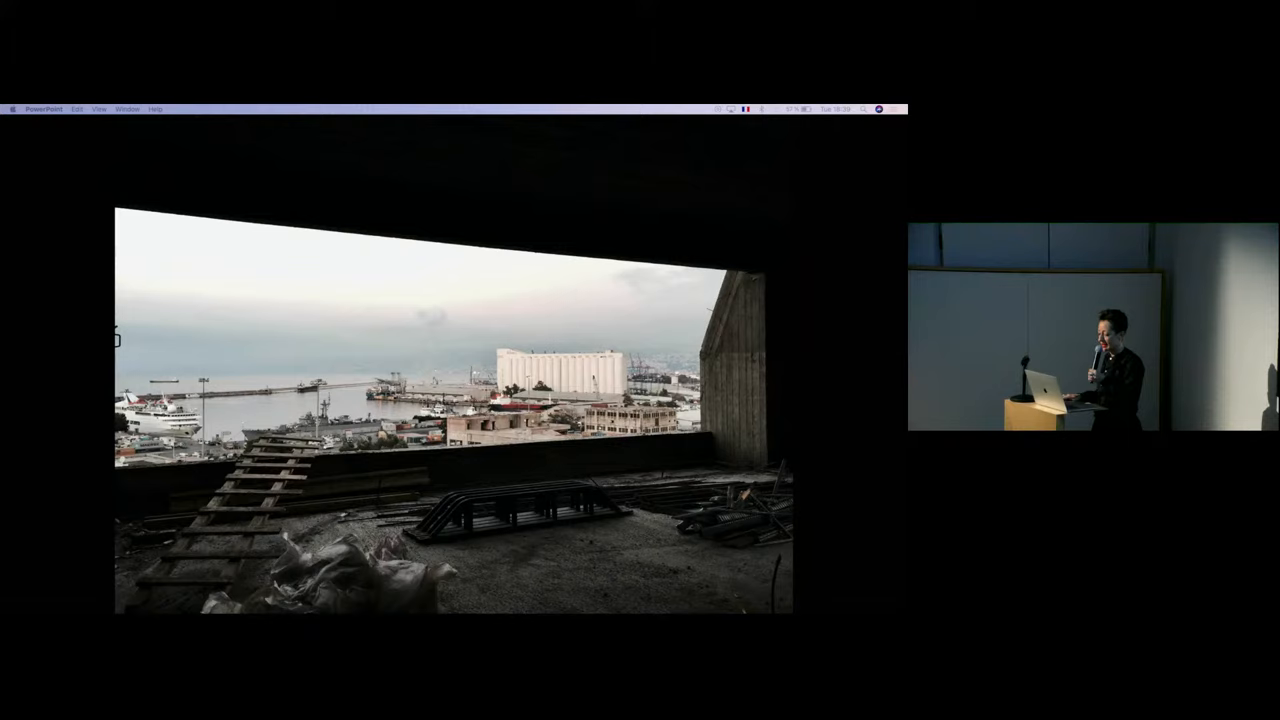
{"action": "key", "text": "right"}
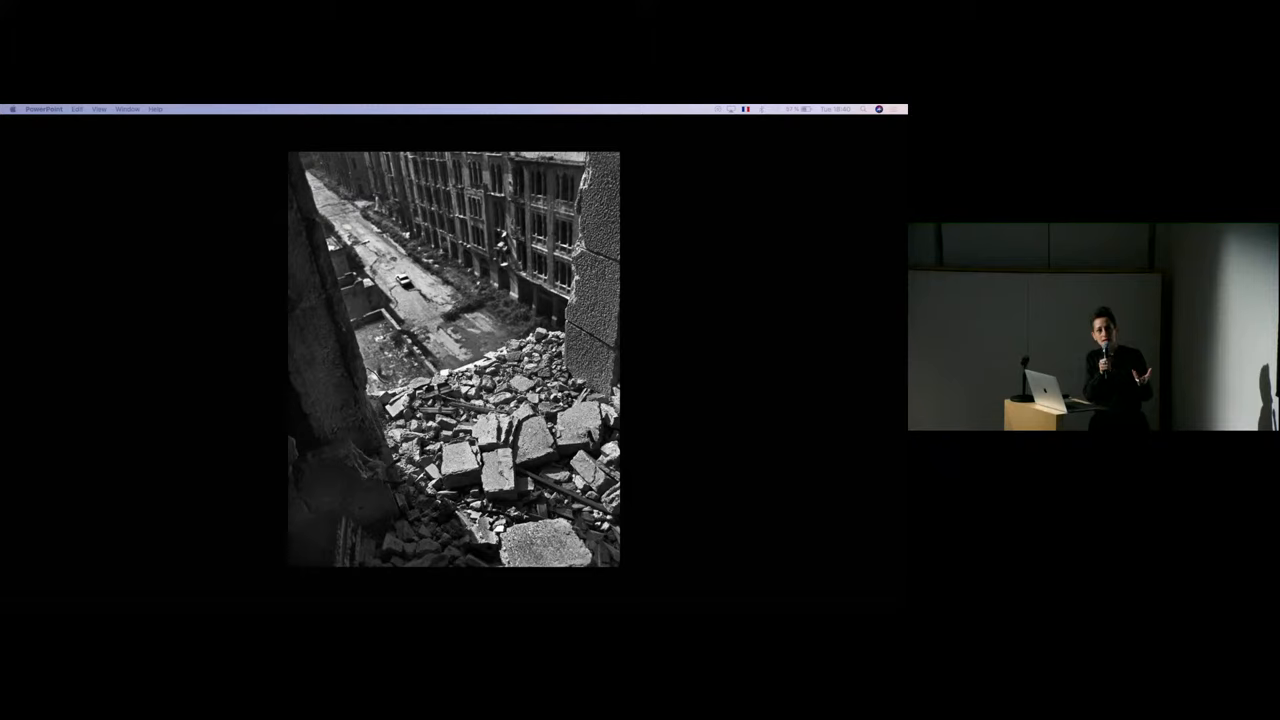
{"action": "key", "text": "right"}
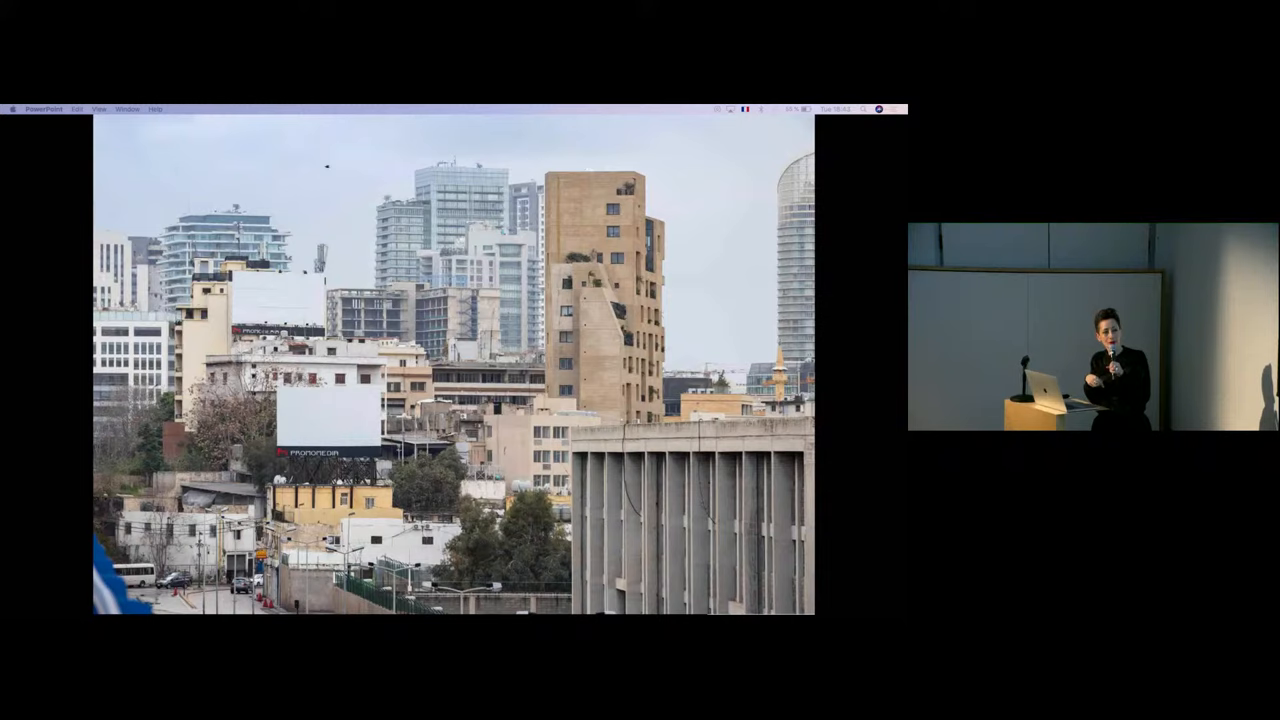
{"action": "key", "text": "right"}
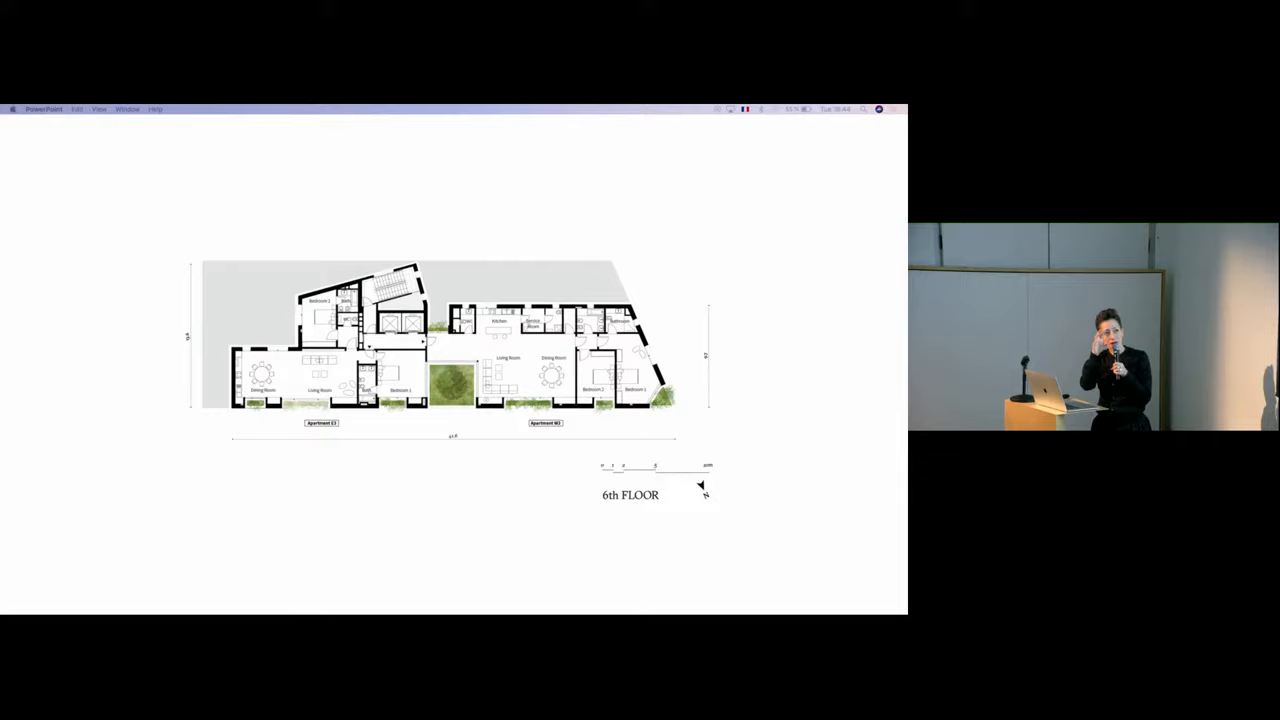
{"action": "key", "text": "right"}
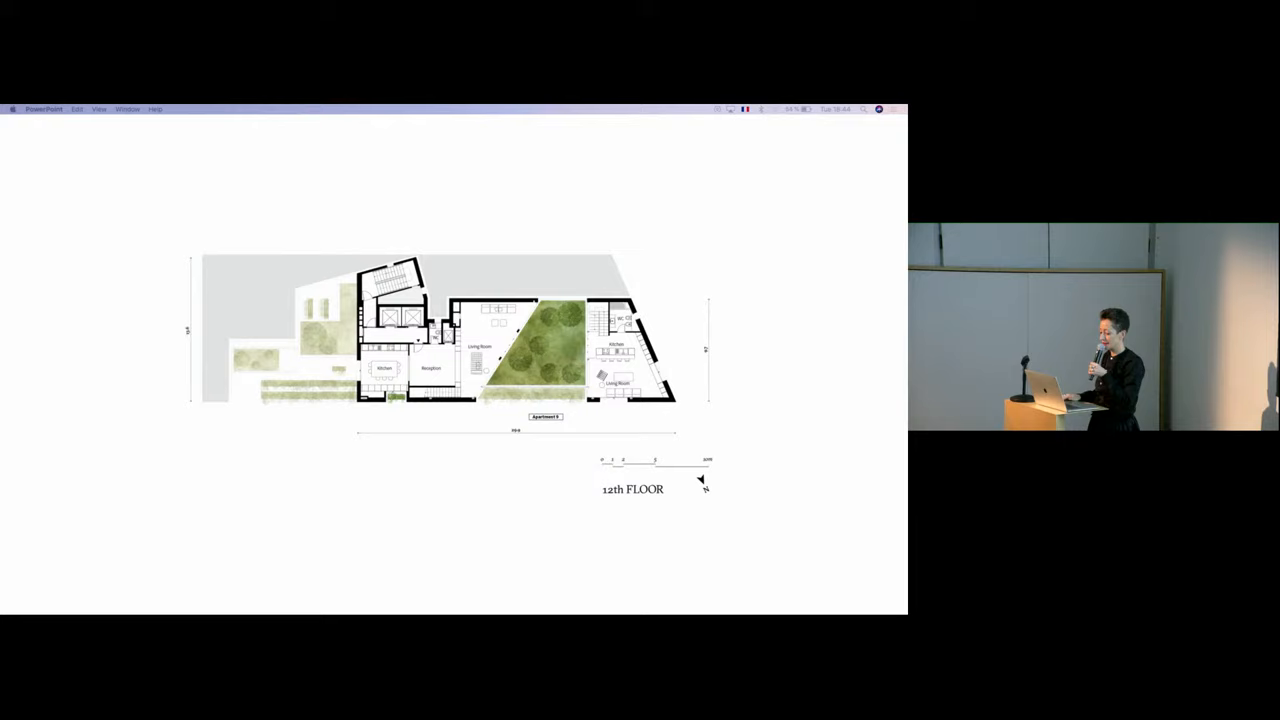
{"action": "key", "text": "right"}
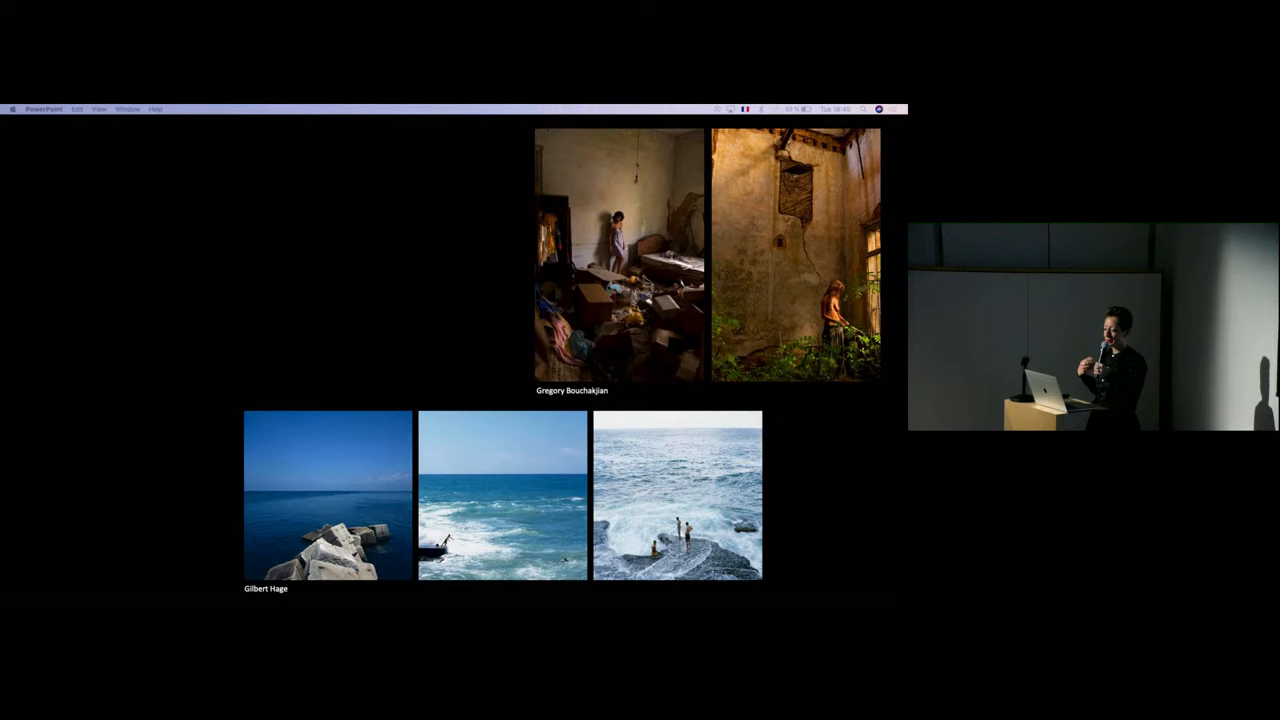
{"action": "key", "text": "right"}
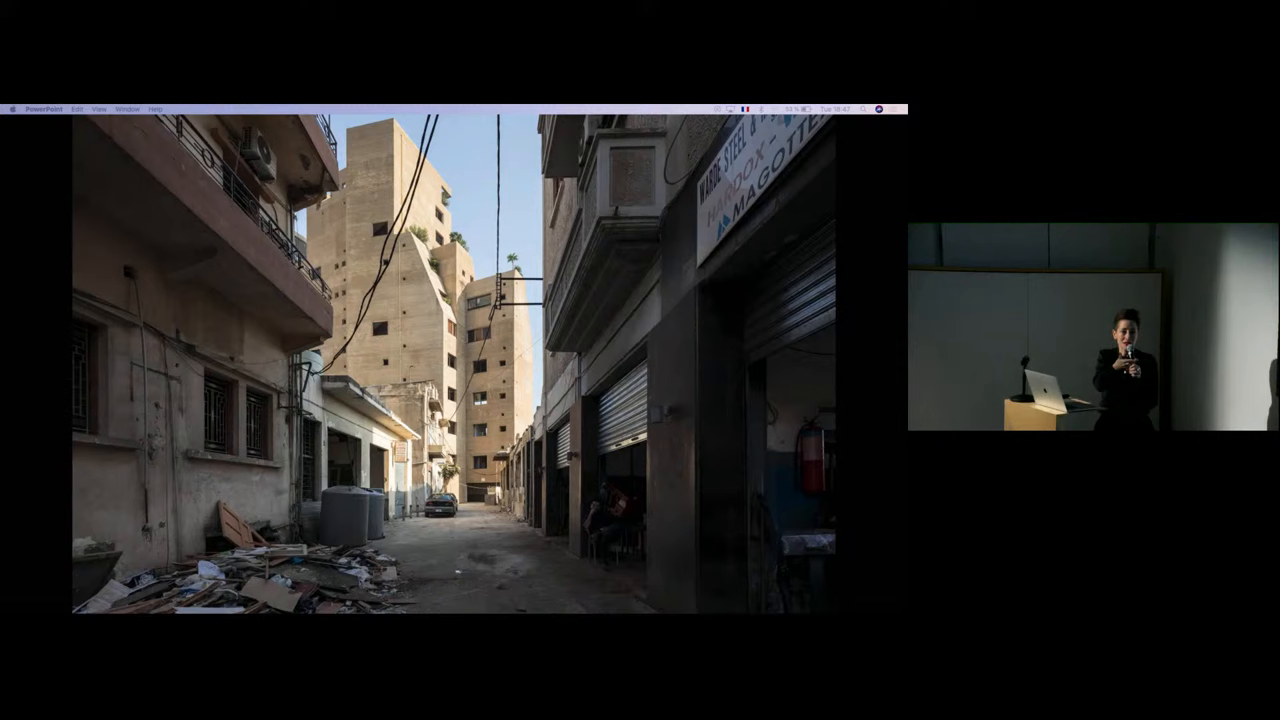
{"action": "key", "text": "right"}
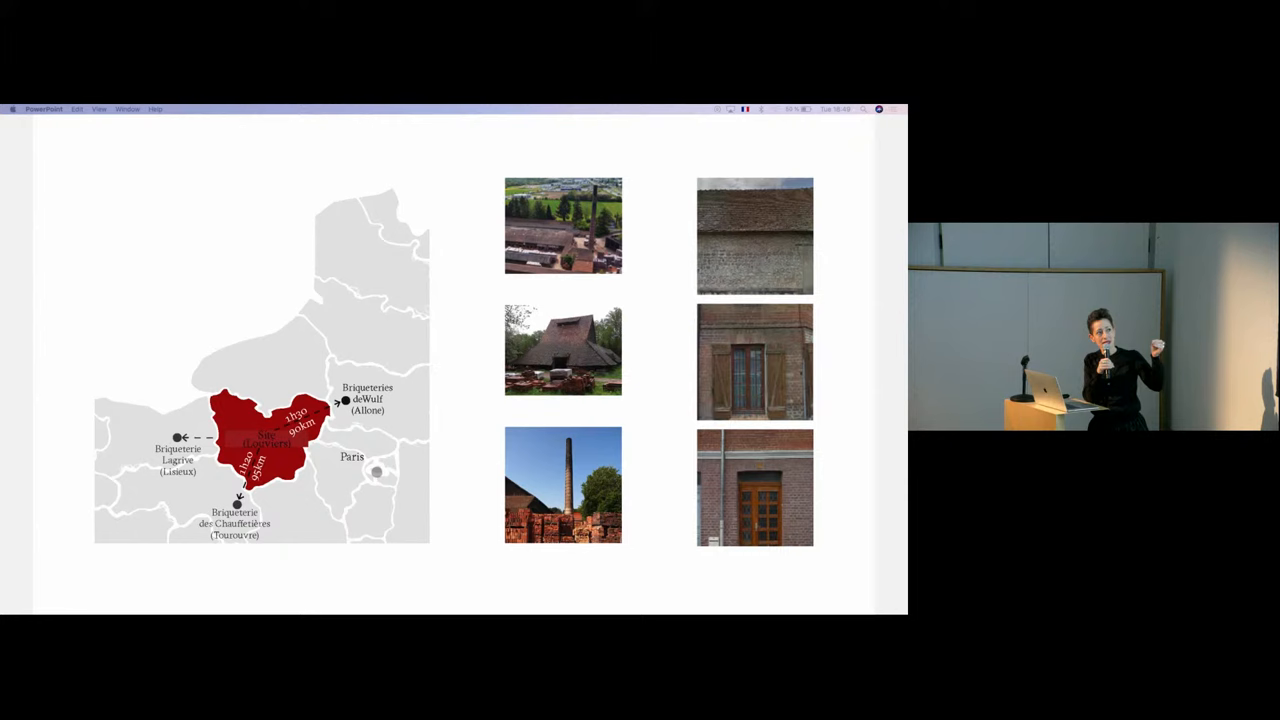
{"action": "key", "text": "right"}
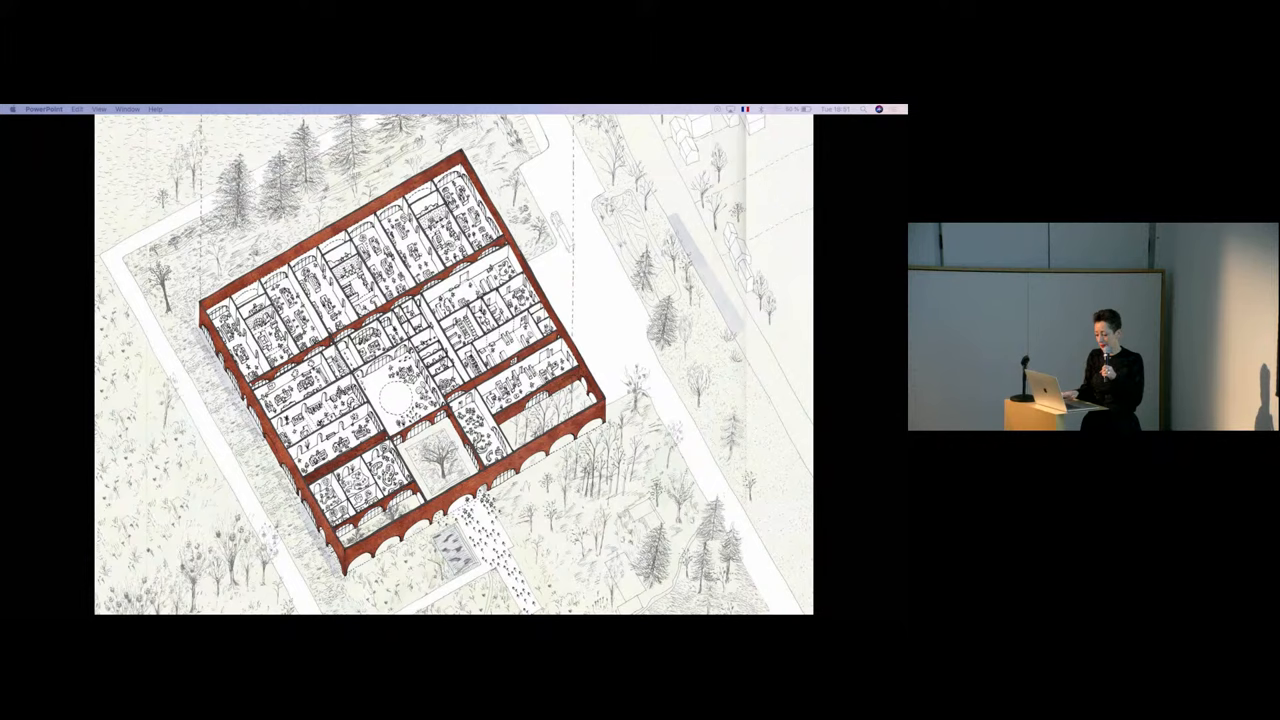
{"action": "key", "text": "Right"}
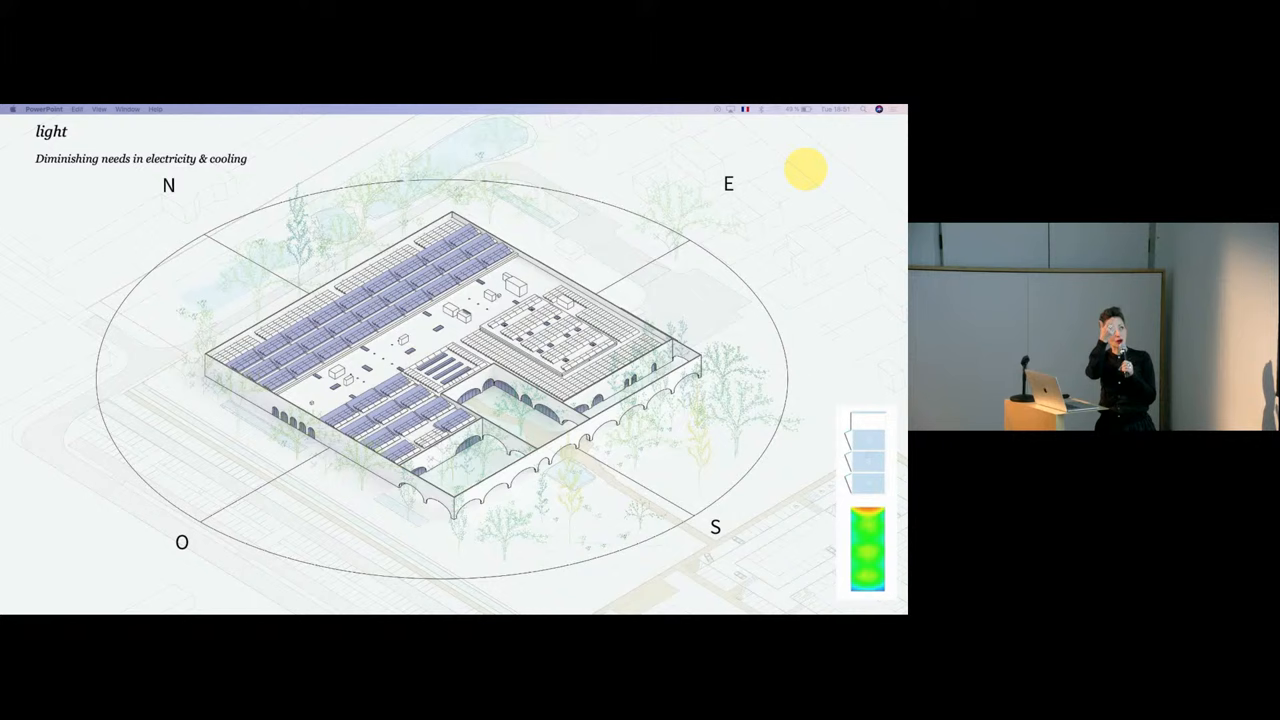
{"action": "key", "text": "right"}
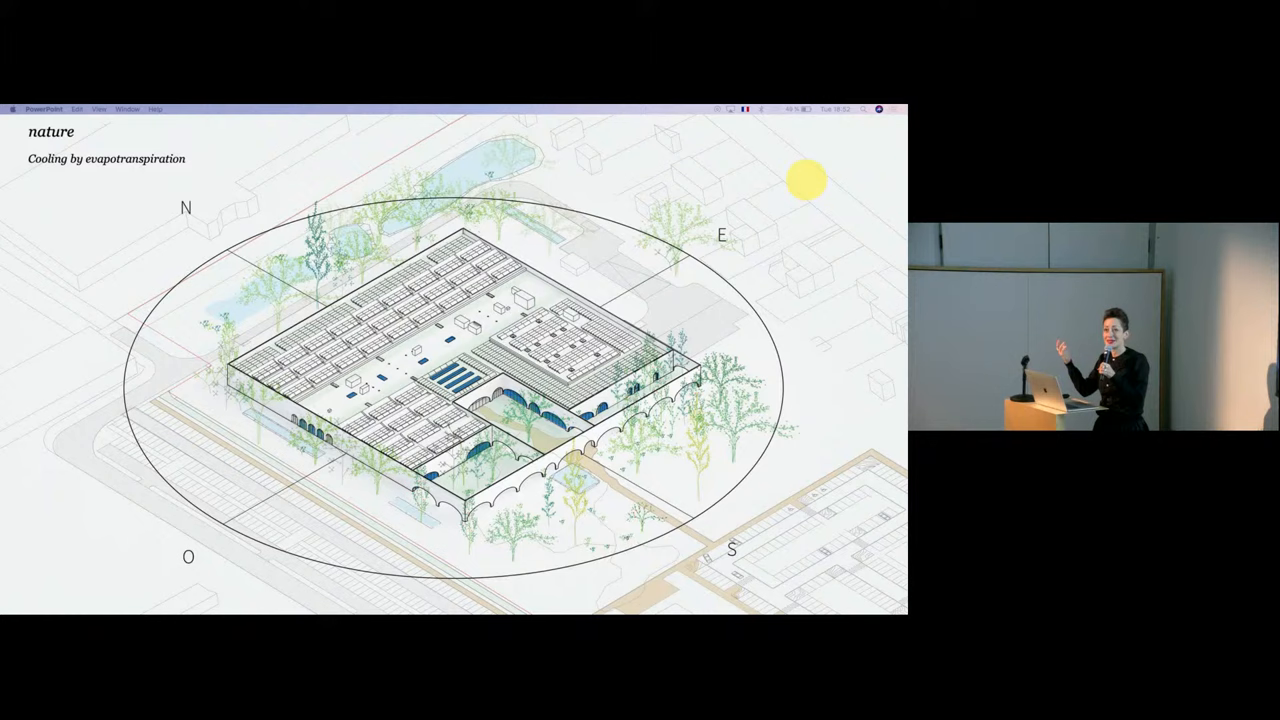
{"action": "key", "text": "right"}
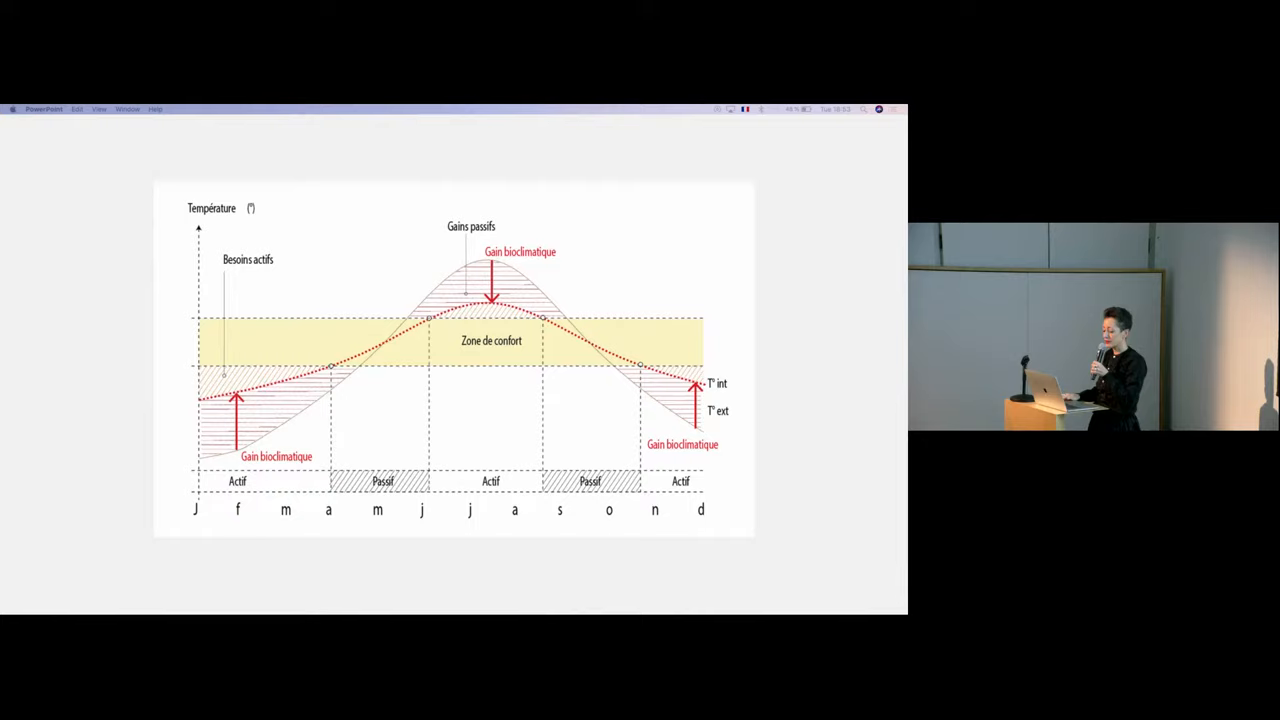
{"action": "key", "text": "right"}
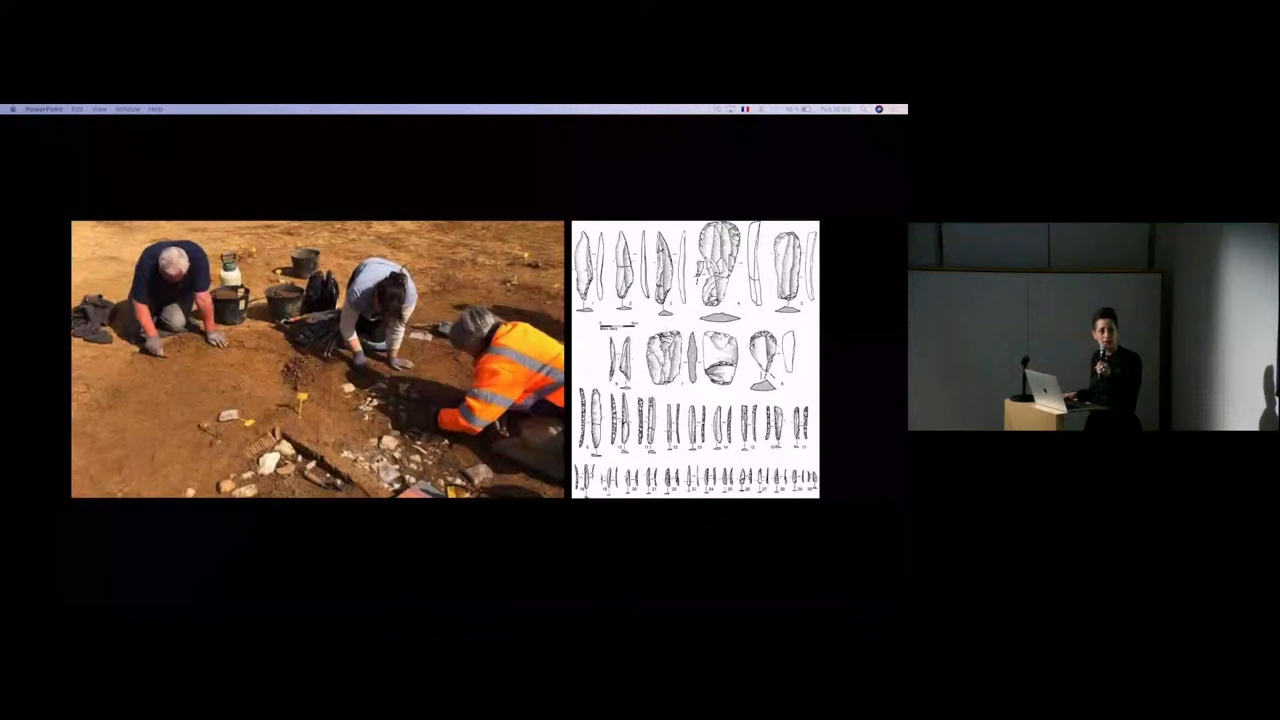
{"action": "key", "text": "right"}
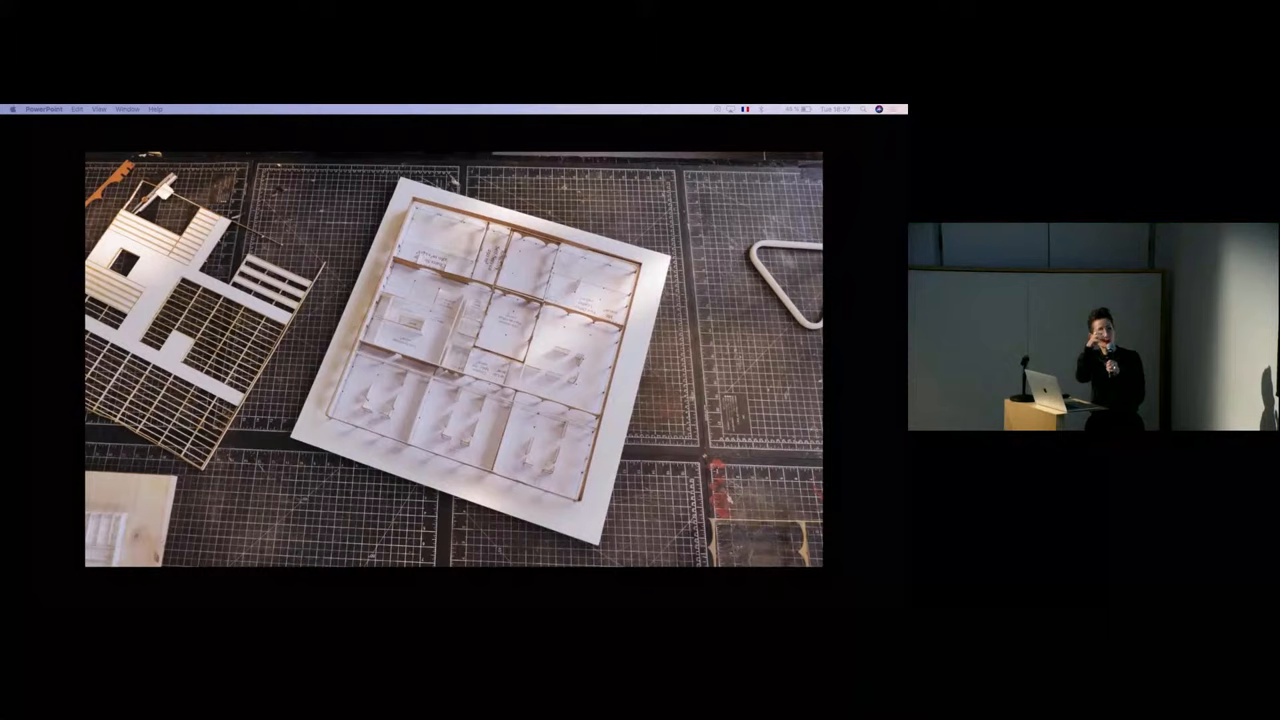
{"action": "key", "text": "right"}
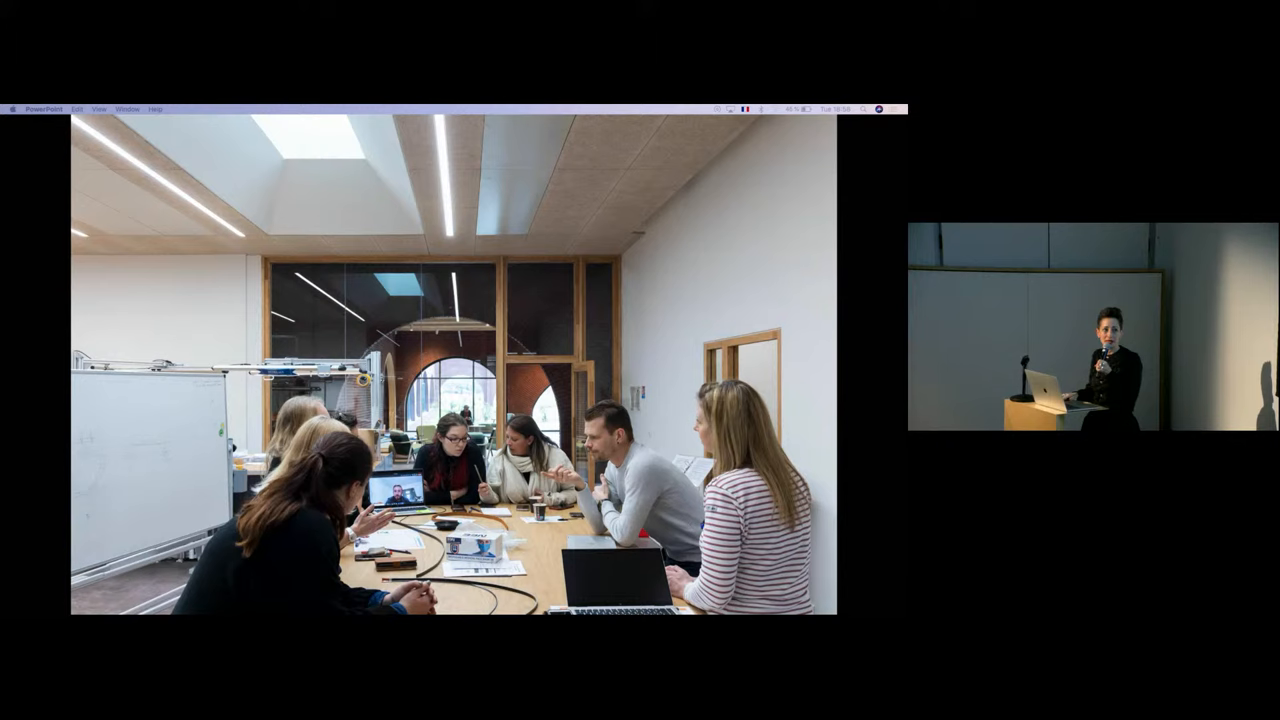